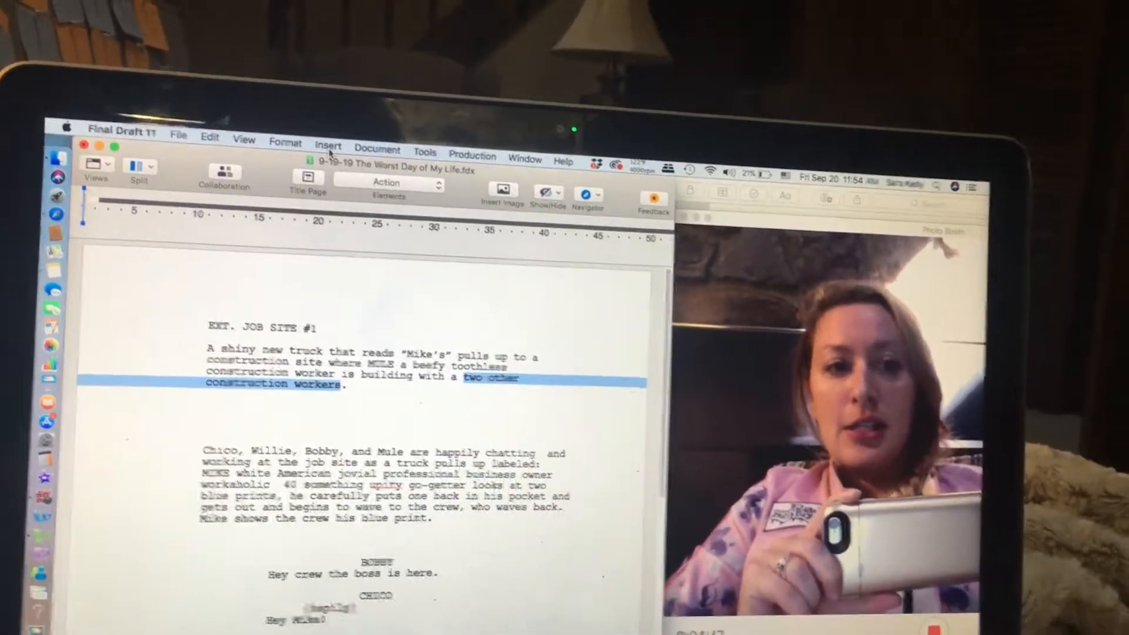
Choose Insert > Non-Speaking Character for the highlighted 'two other construction workers'
{"action": "left_click", "coordinate": [328, 144]}
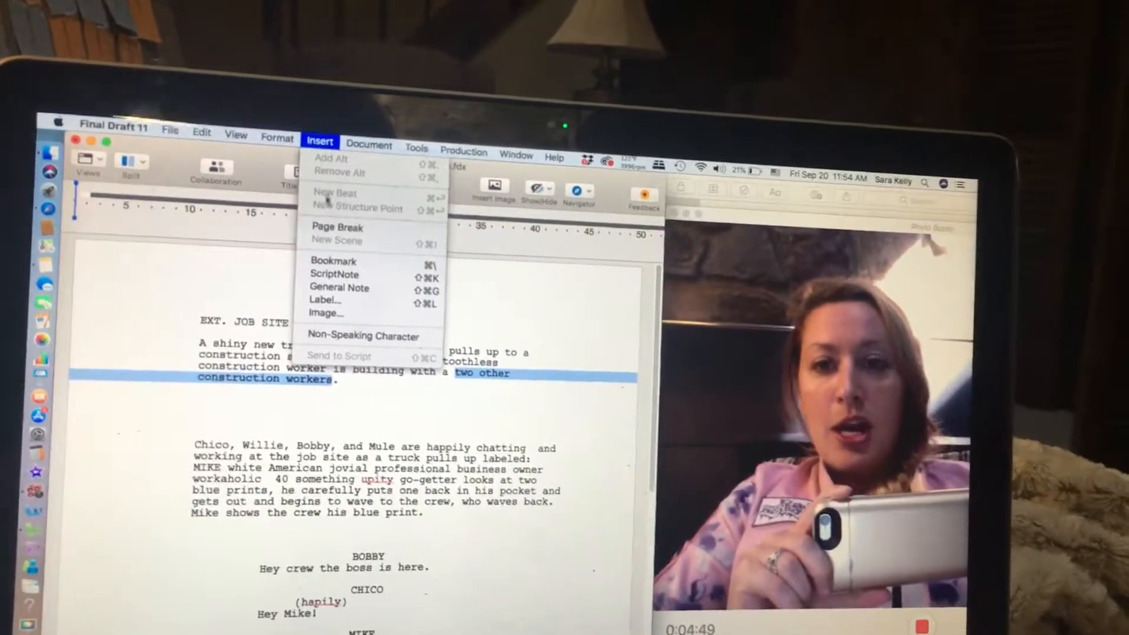
{"action": "mouse_move", "coordinate": [364, 333]}
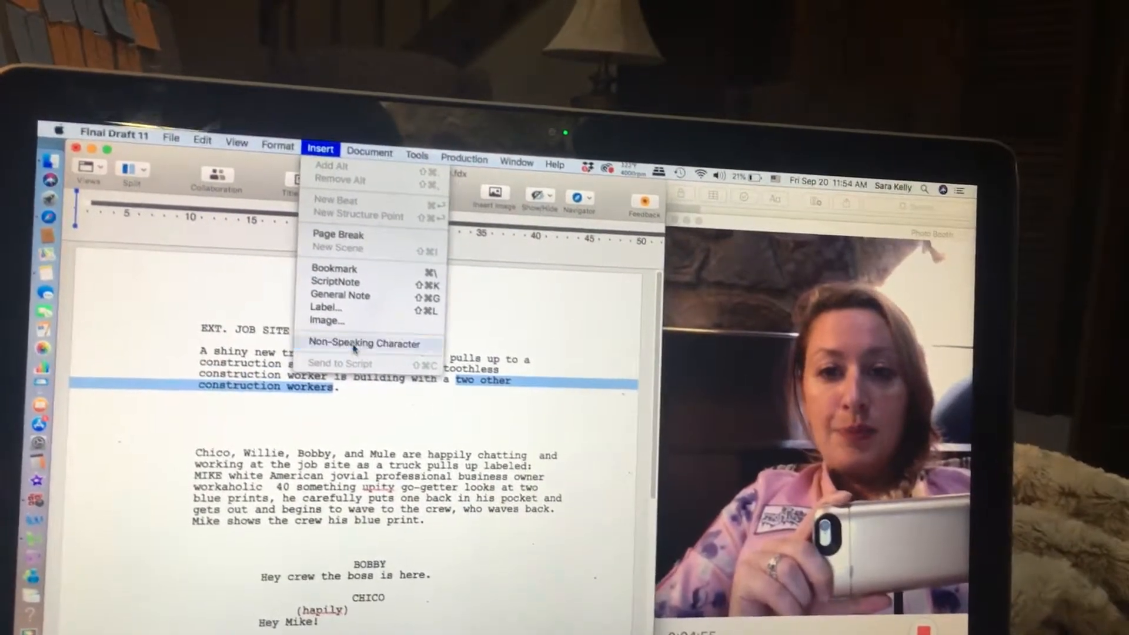
{"action": "left_click", "coordinate": [365, 343]}
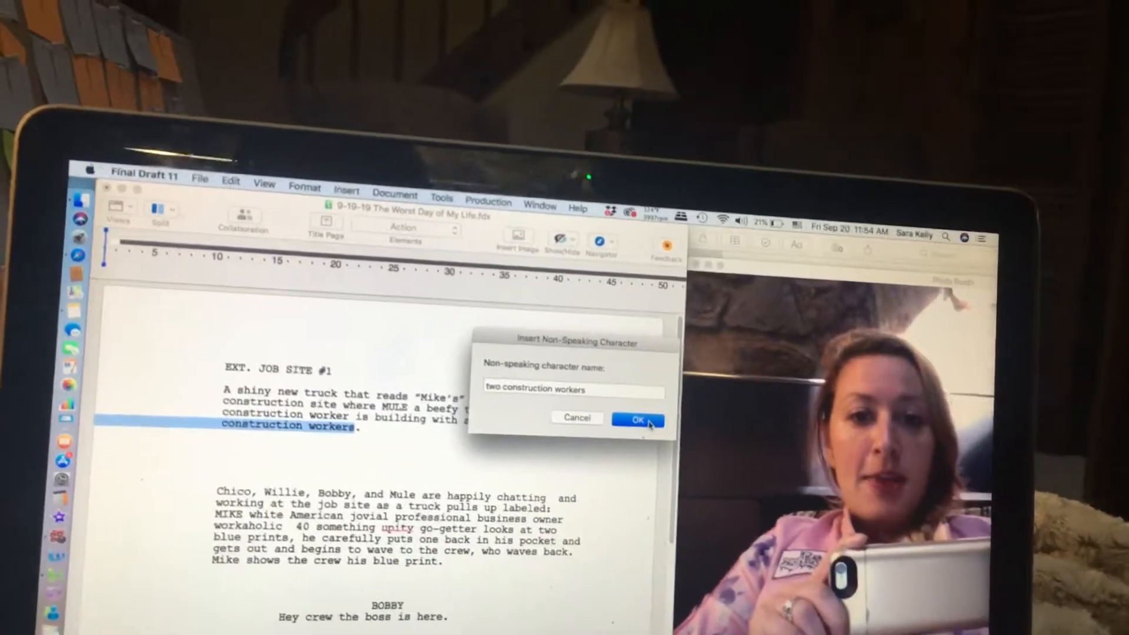
Confirm the non-speaking character name 'two construction workers'
{"action": "left_click", "coordinate": [636, 419]}
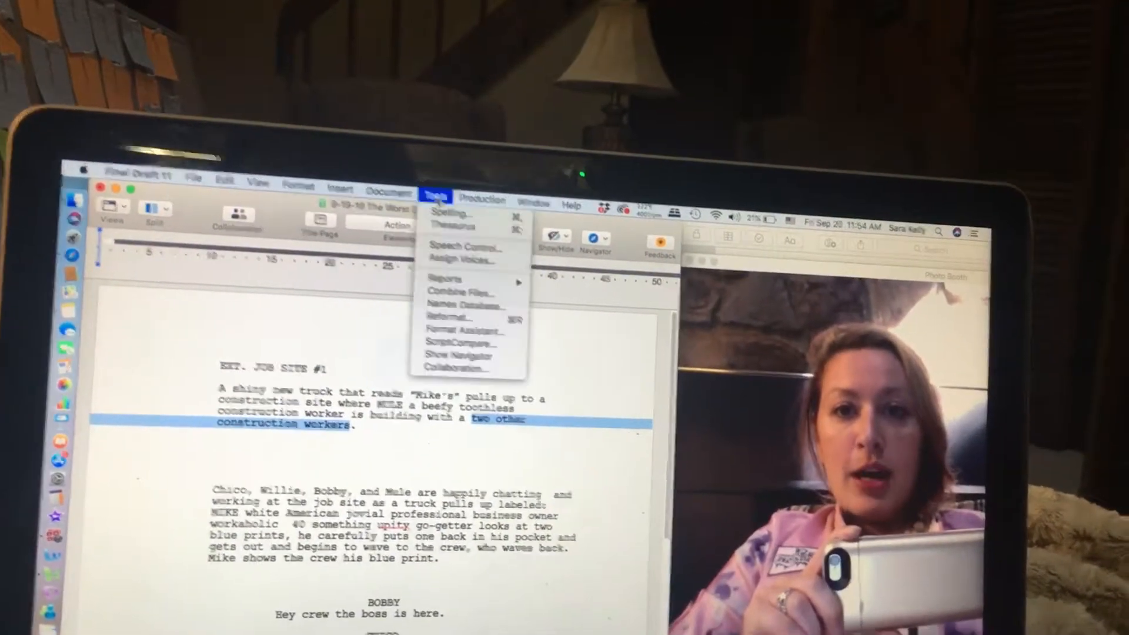
Open the Tools menu toward the Reports submenu with Character Report
{"action": "left_click", "coordinate": [445, 279]}
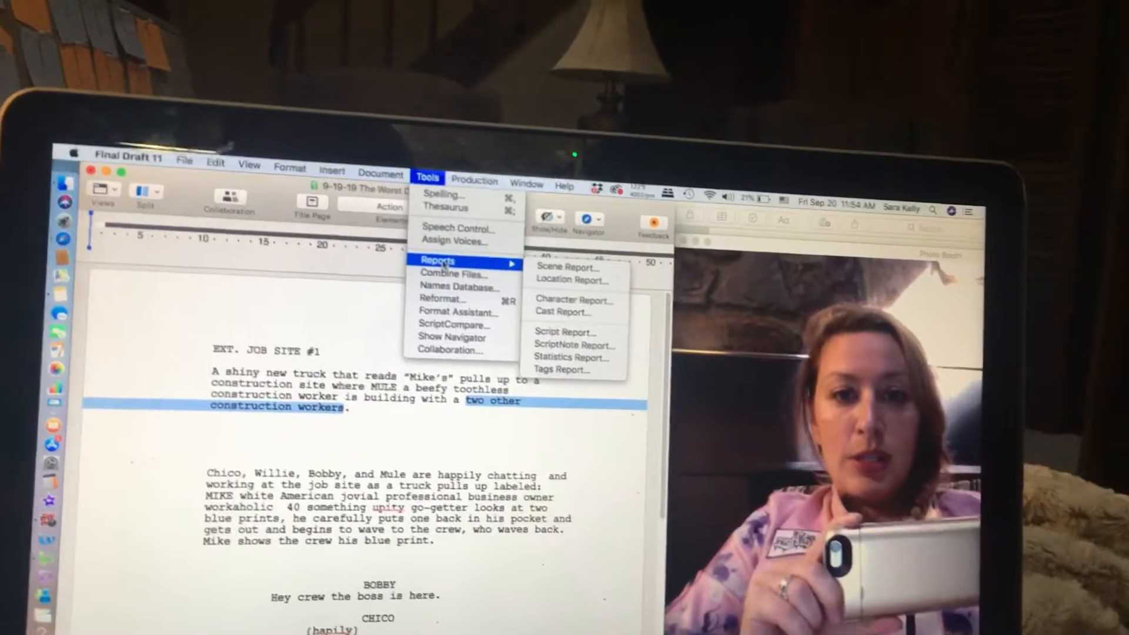